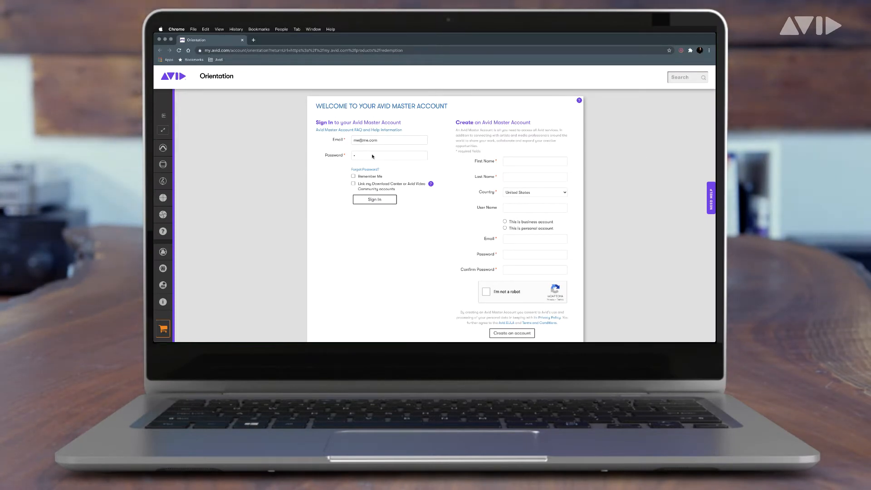
- Enter the account password and sign in to the Avid Master Account
type("••••")
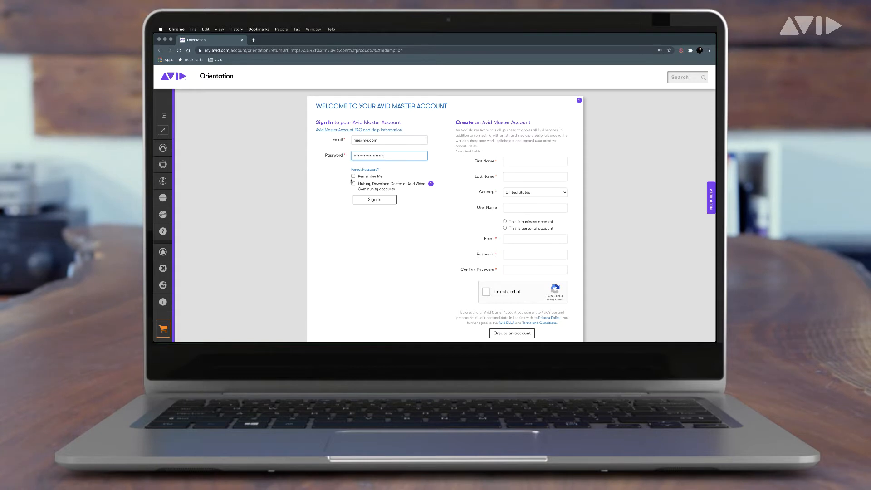
left_click(375, 199)
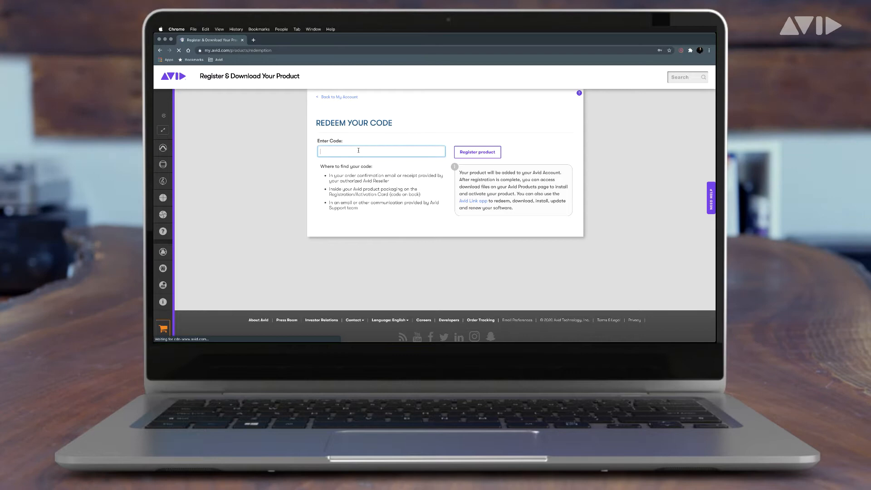
- Enter the Pro Tools Carbon redemption code and register the product
type("PN")
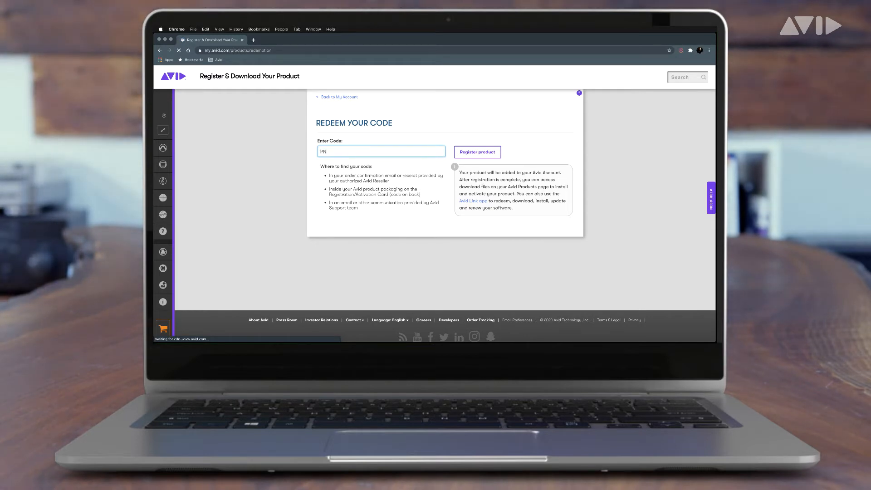
type("TD")
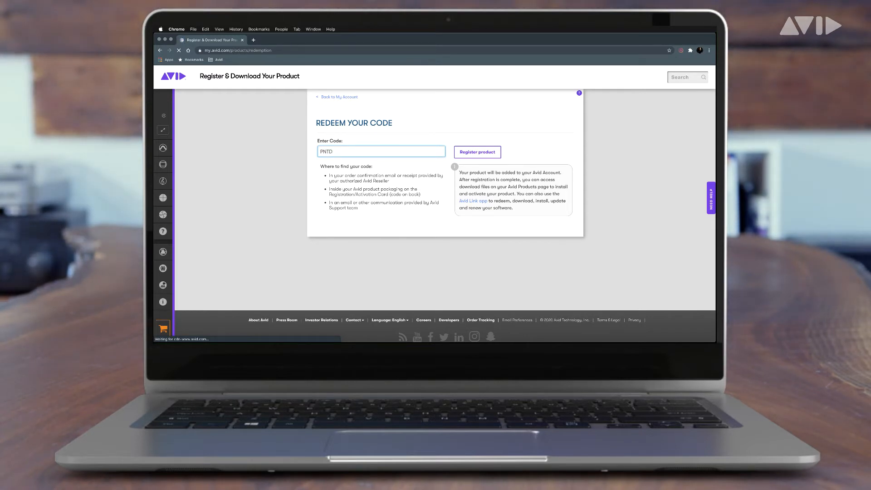
type("-12345")
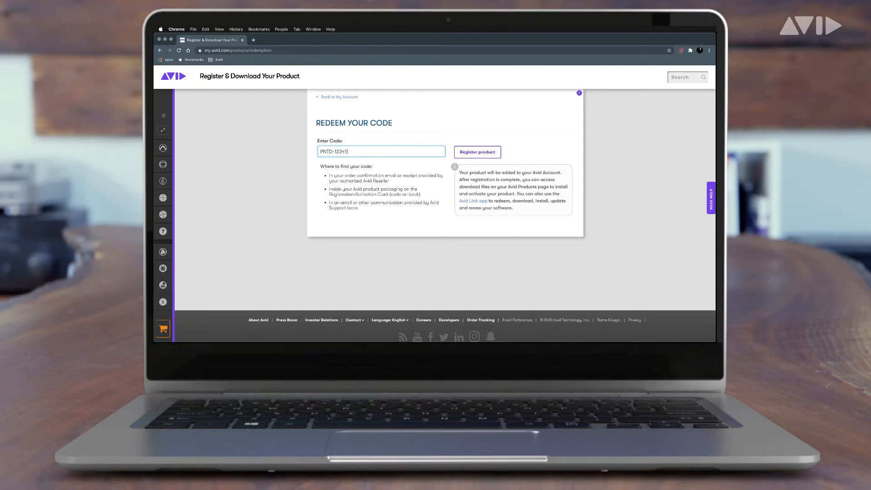
type("-2341")
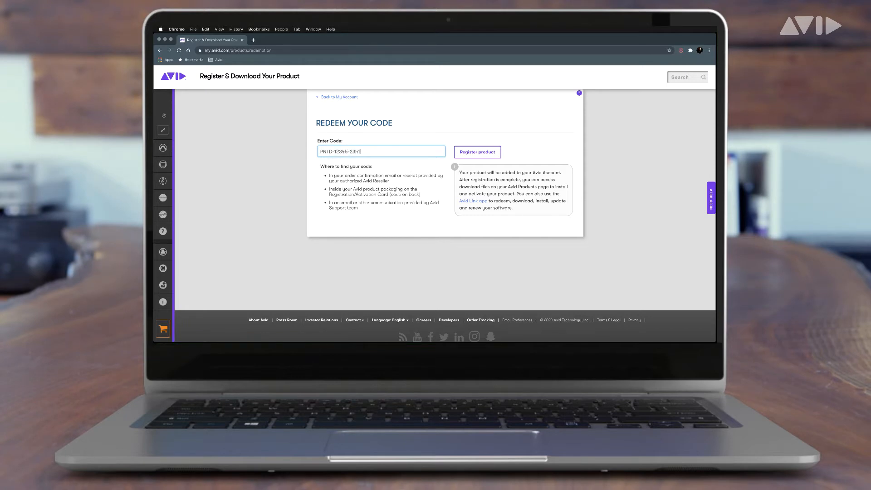
type("10919-")
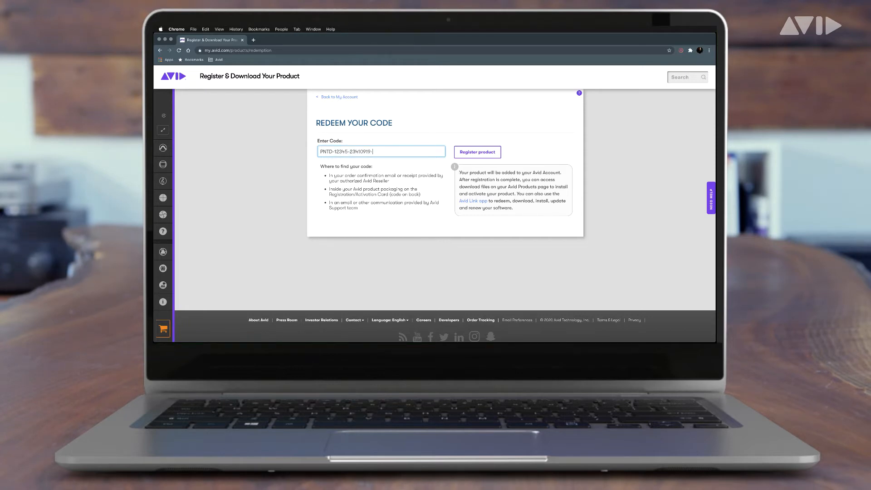
type("-X")
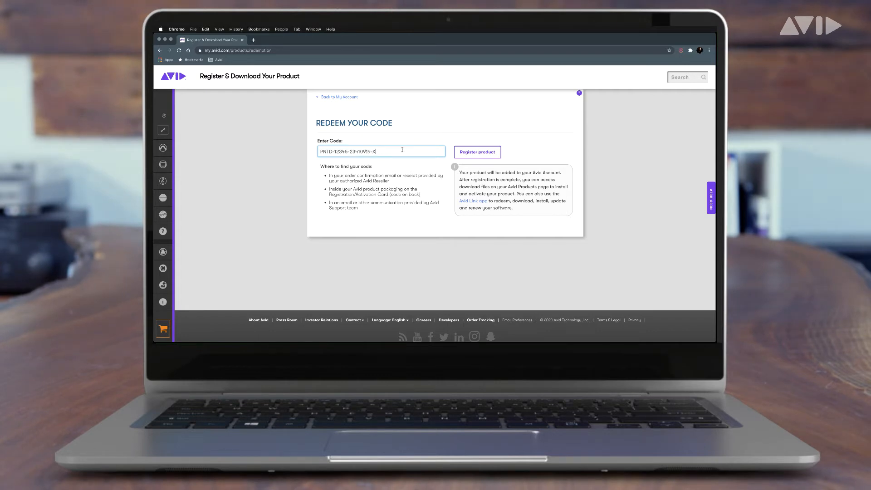
left_click(477, 152)
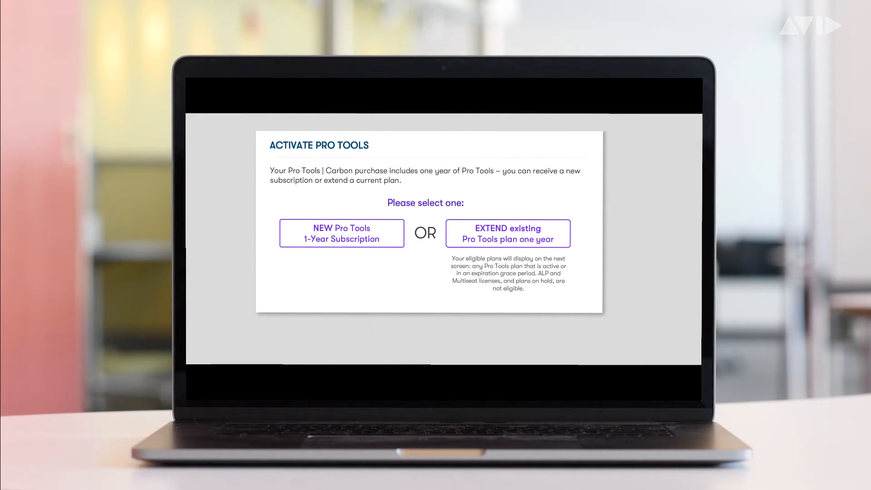
- Pick a Pro Tools option for the included year: new subscription or extension
left_click(508, 233)
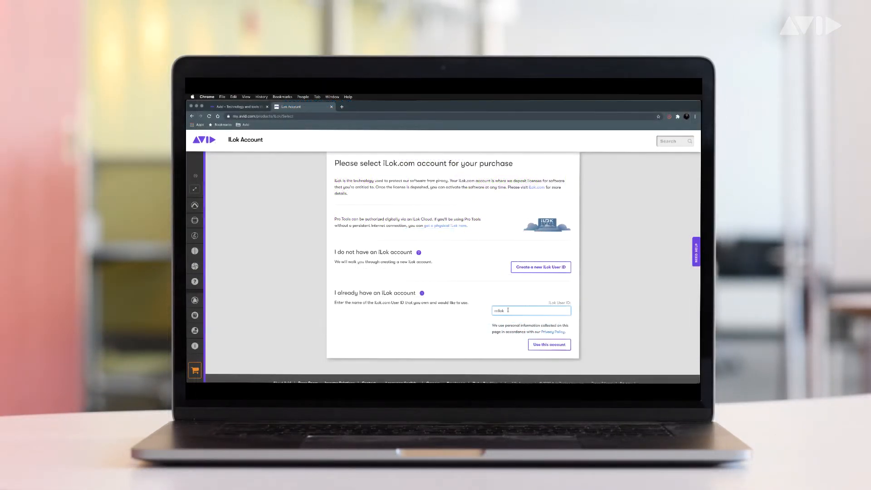
- Submit the existing iLok User ID to receive the licenses
left_click(549, 344)
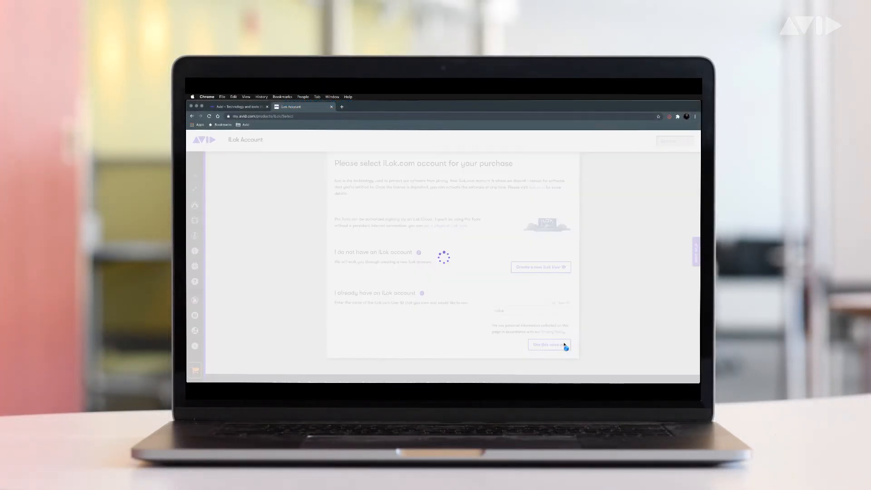